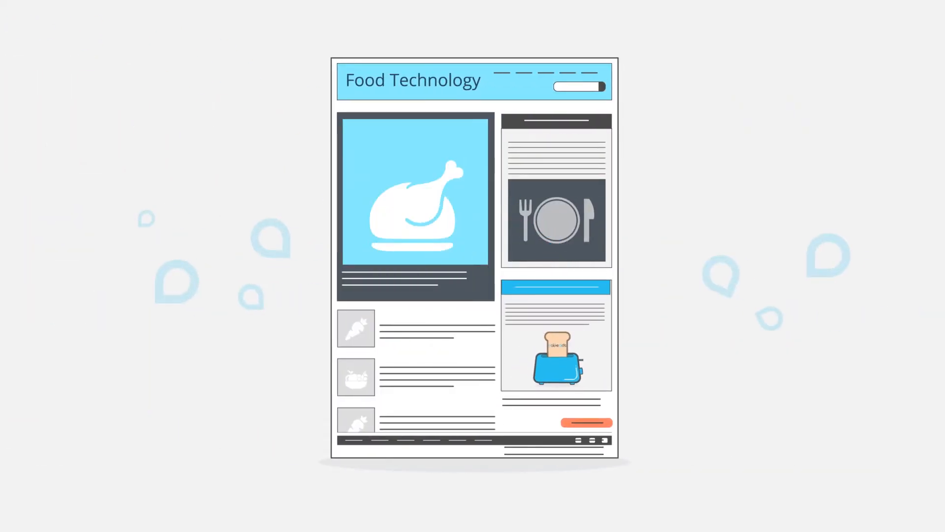
Play the animation as the toaster ad shrinks into a thumbnail in the left article list.
left_click(556, 335)
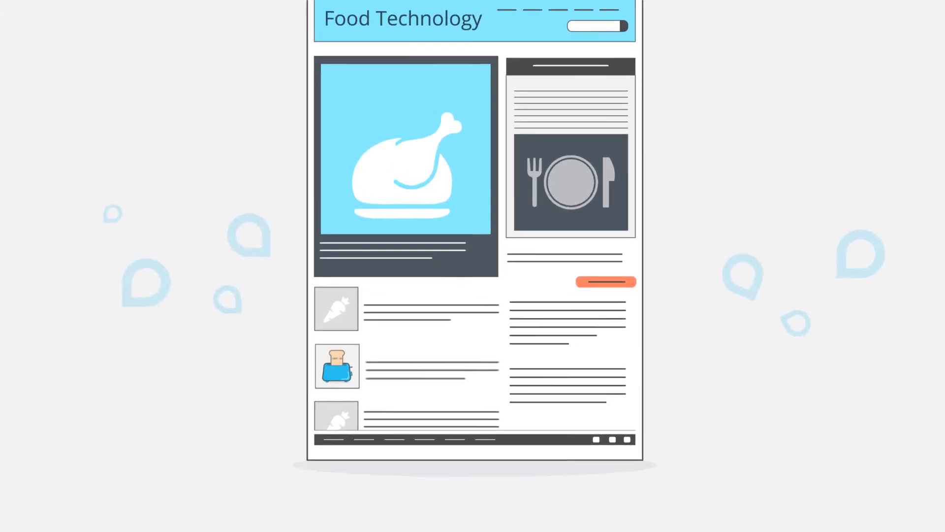
scroll("down", 3)
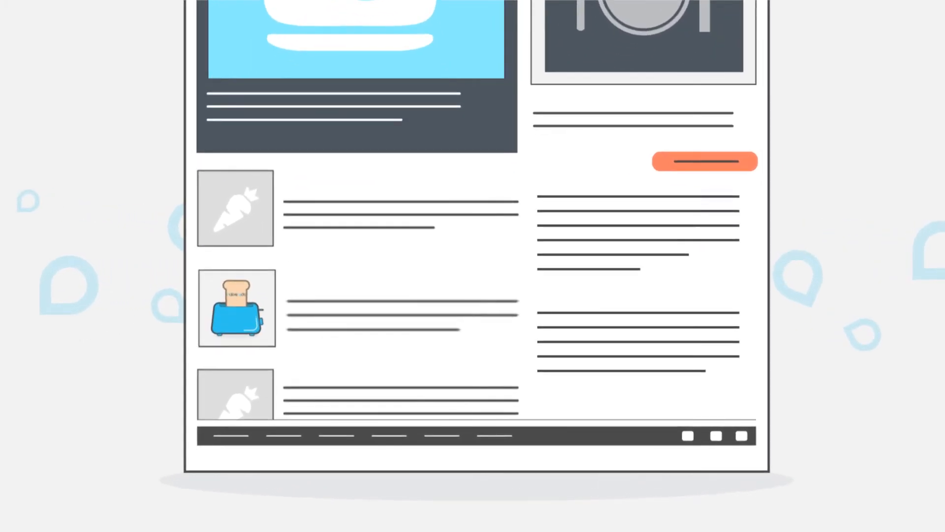